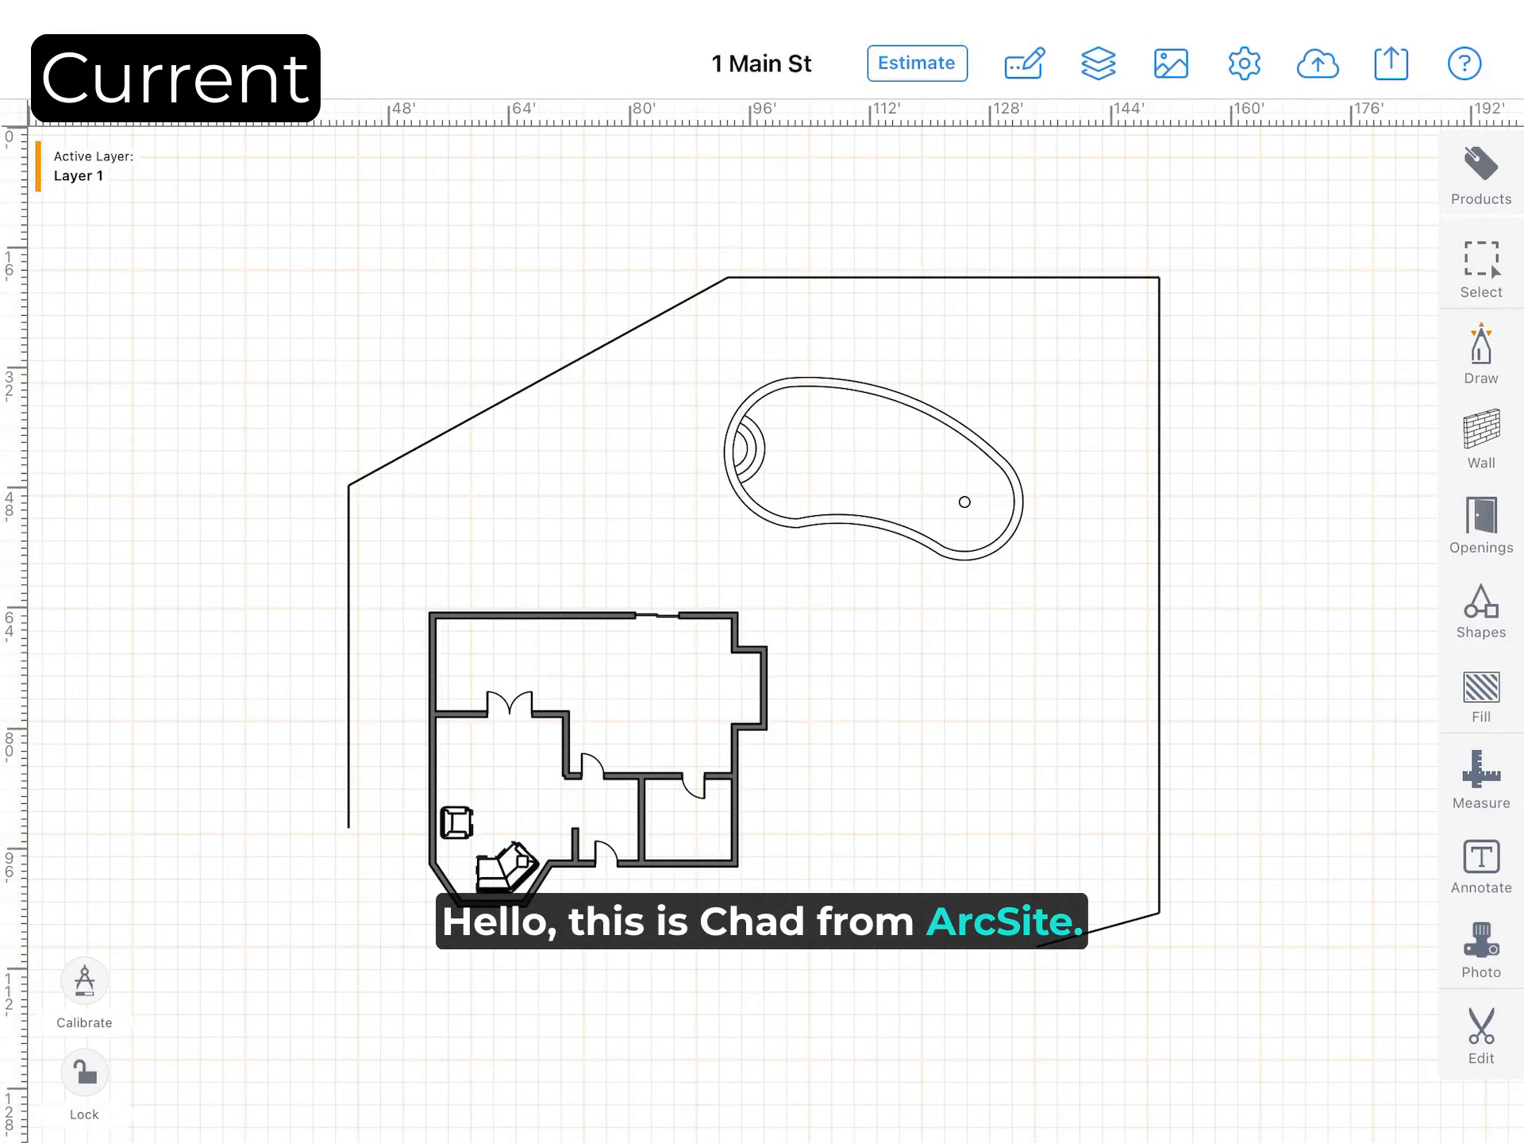
- Activate Box Select from the Select tool to pick multiple plan objects
click(1482, 267)
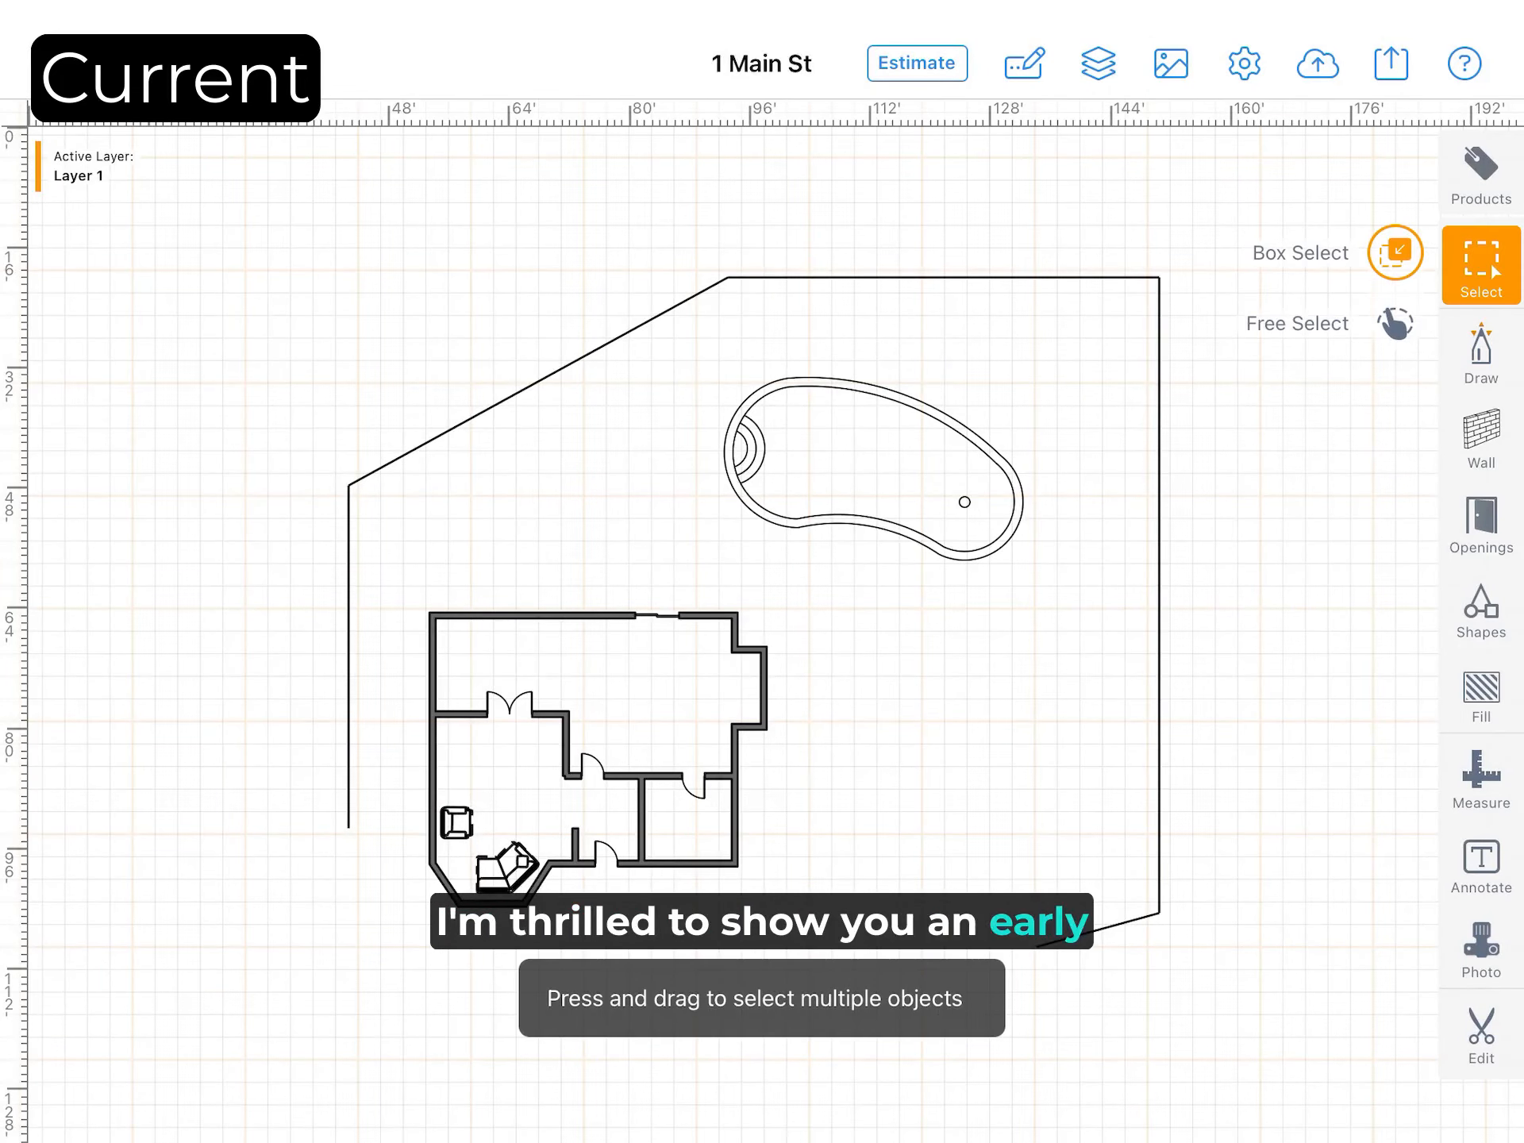
click(505, 559)
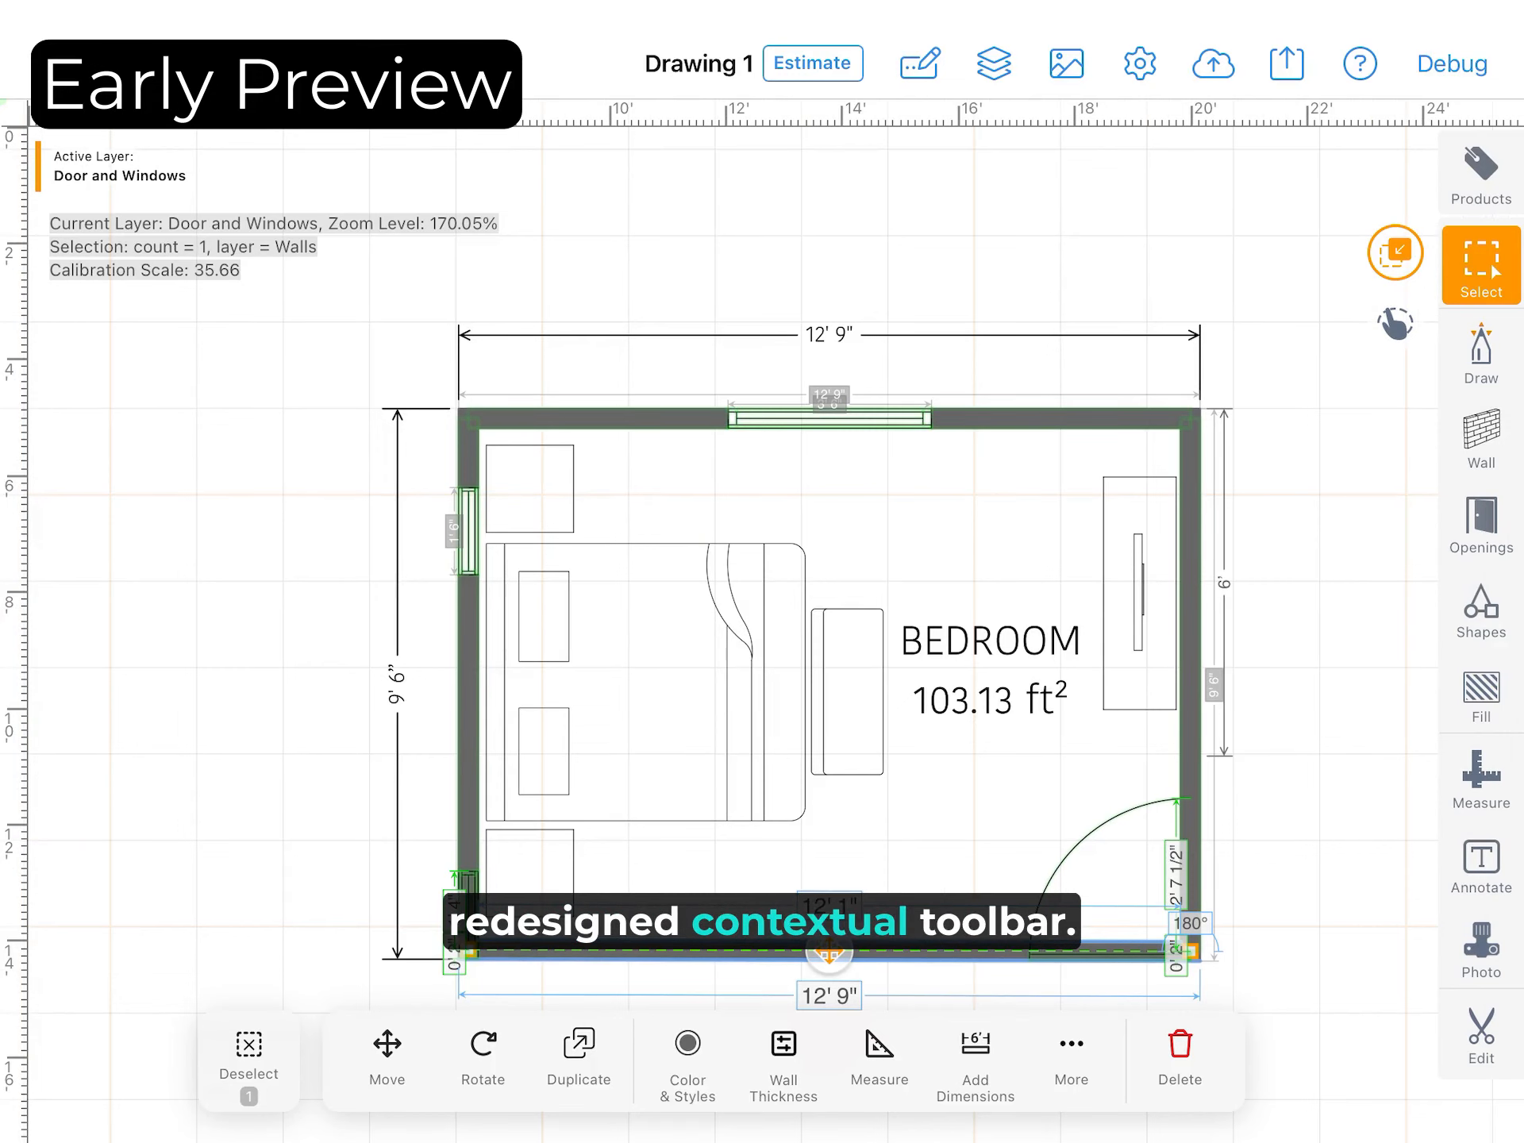
- View the wall's thickness and measurements from the contextual toolbar (length 12' 5", no area)
click(686, 1063)
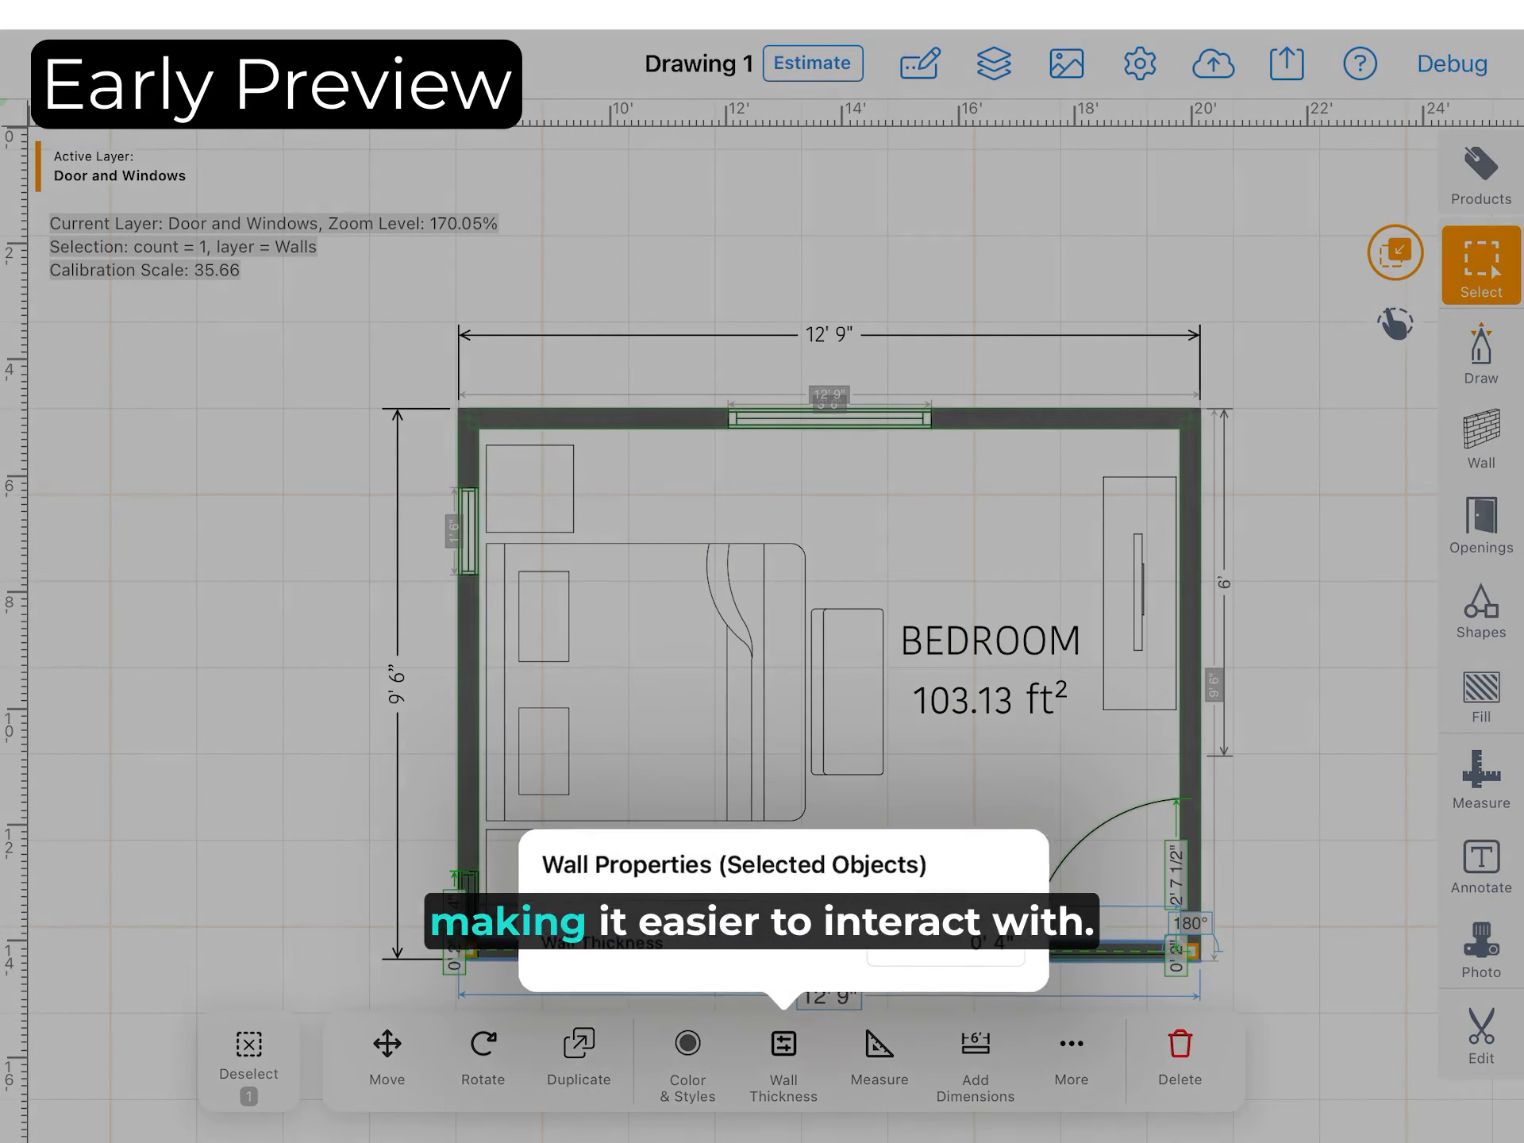
click(878, 1060)
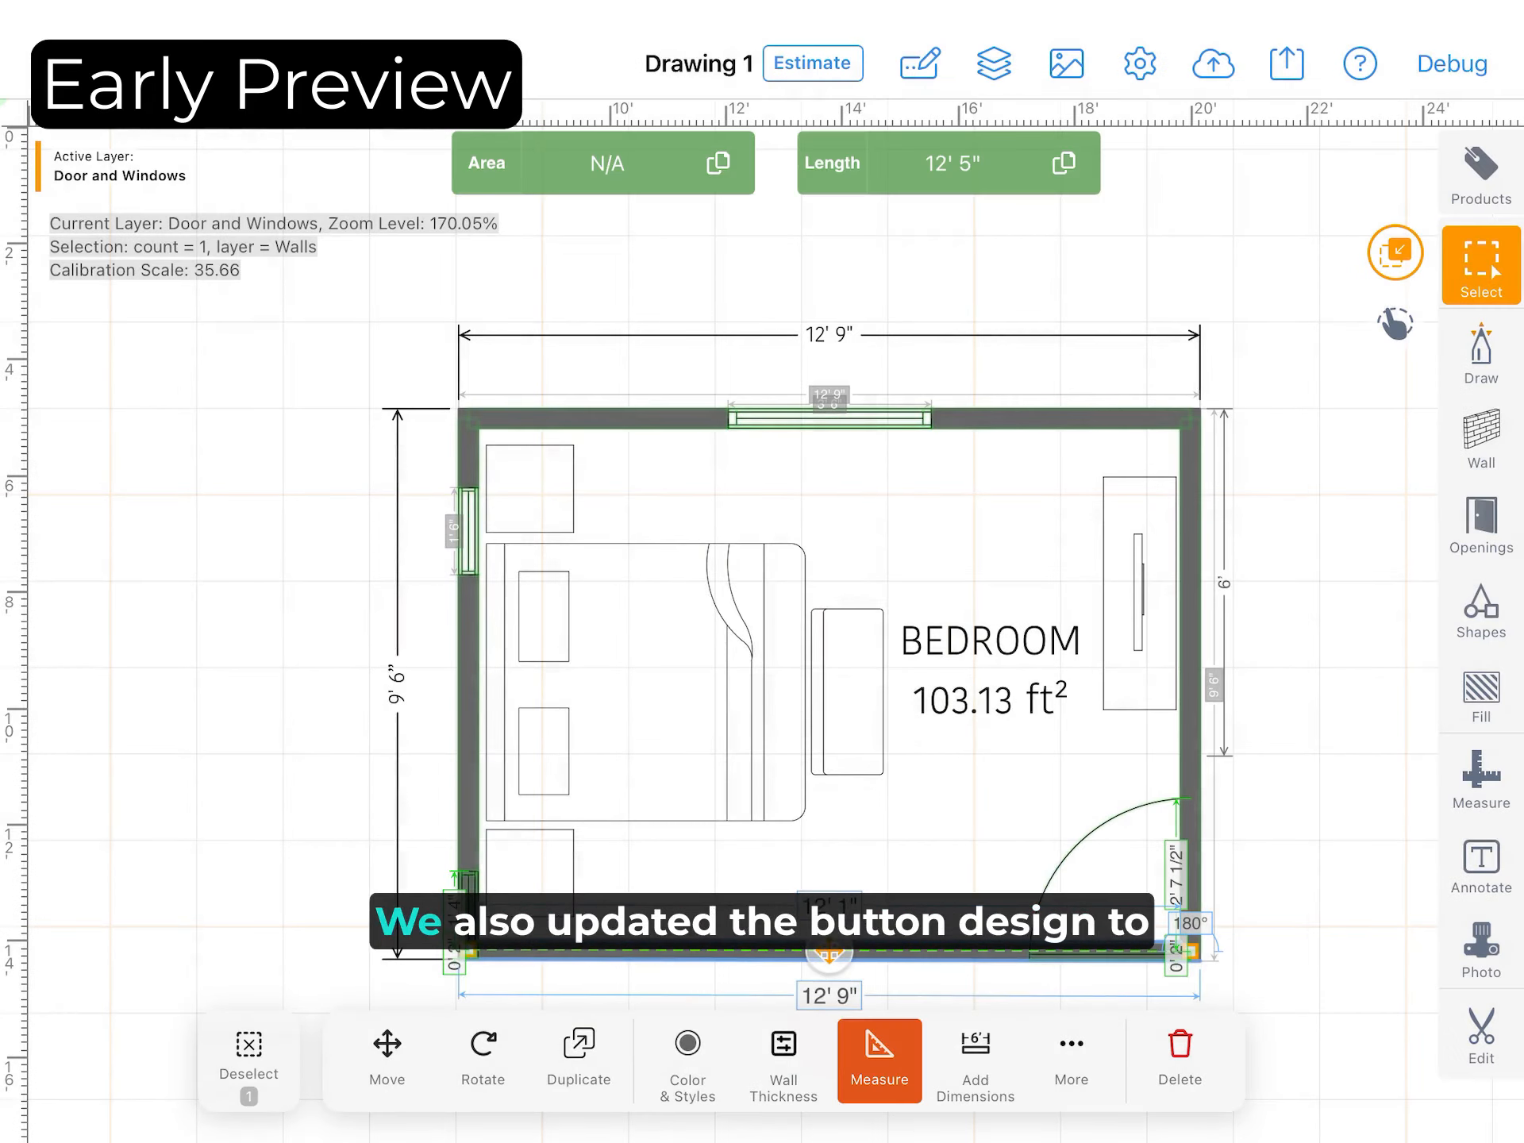
click(975, 1062)
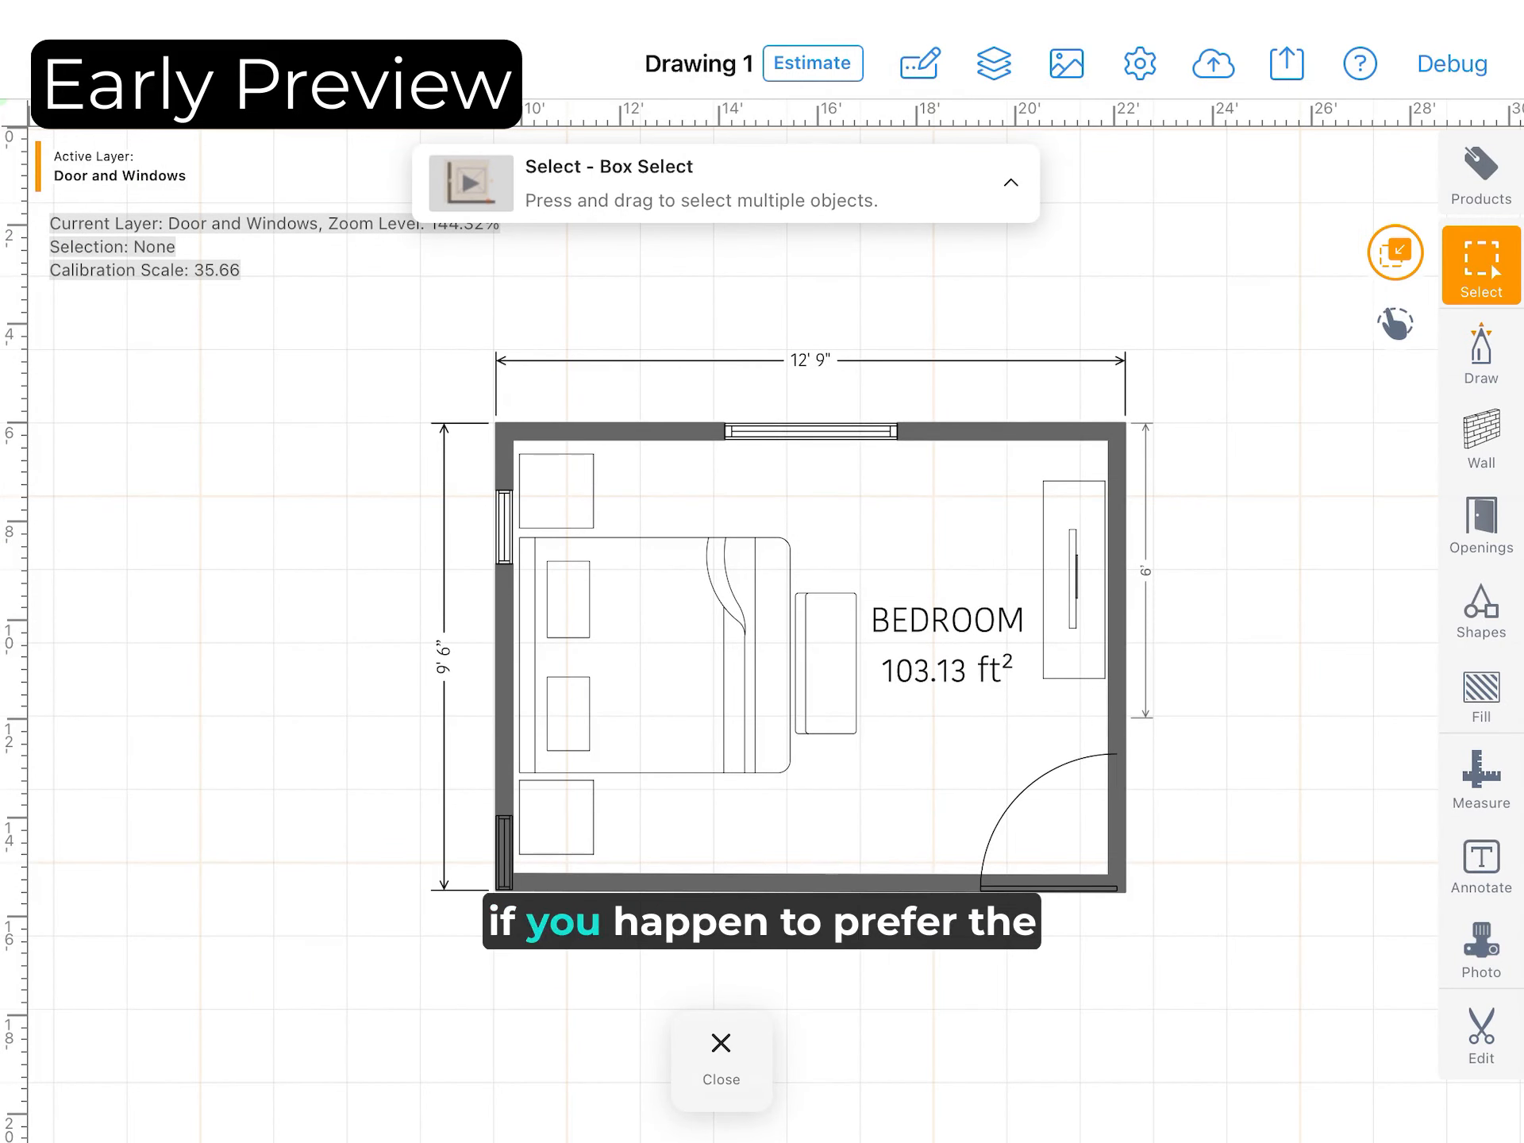
- Dismiss the box-select hint and switch on Legacy Contextual Toolbar in Settings
click(1011, 183)
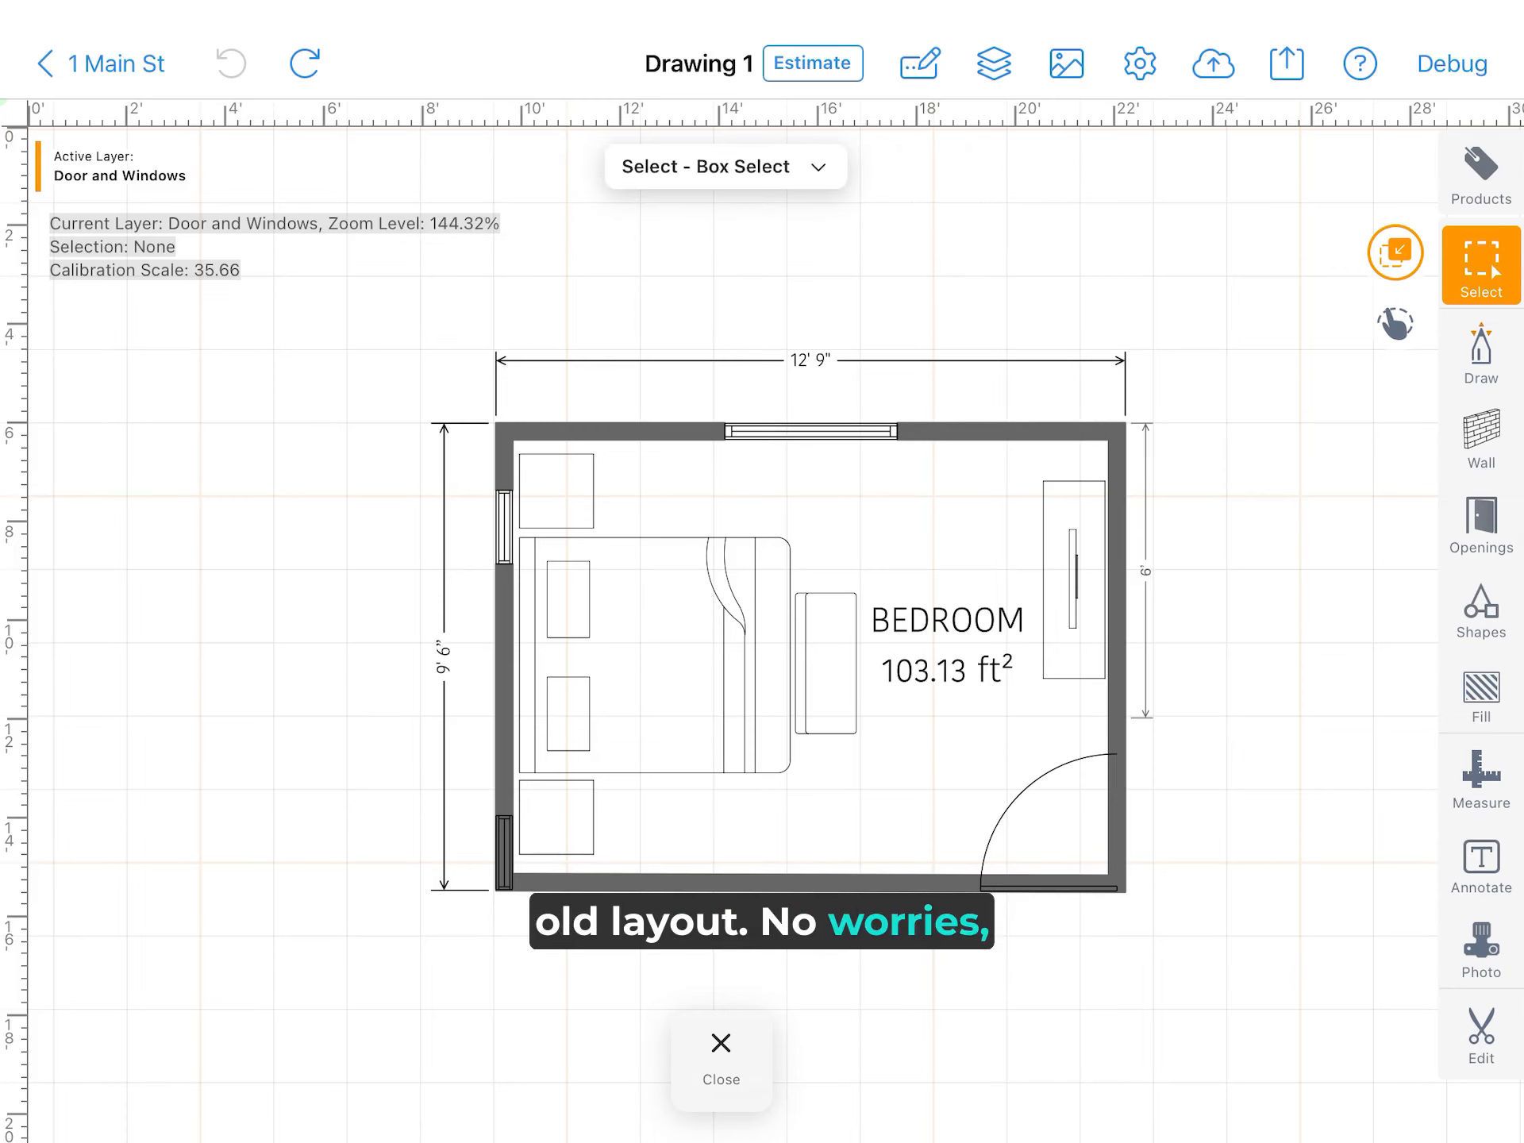
click(1139, 63)
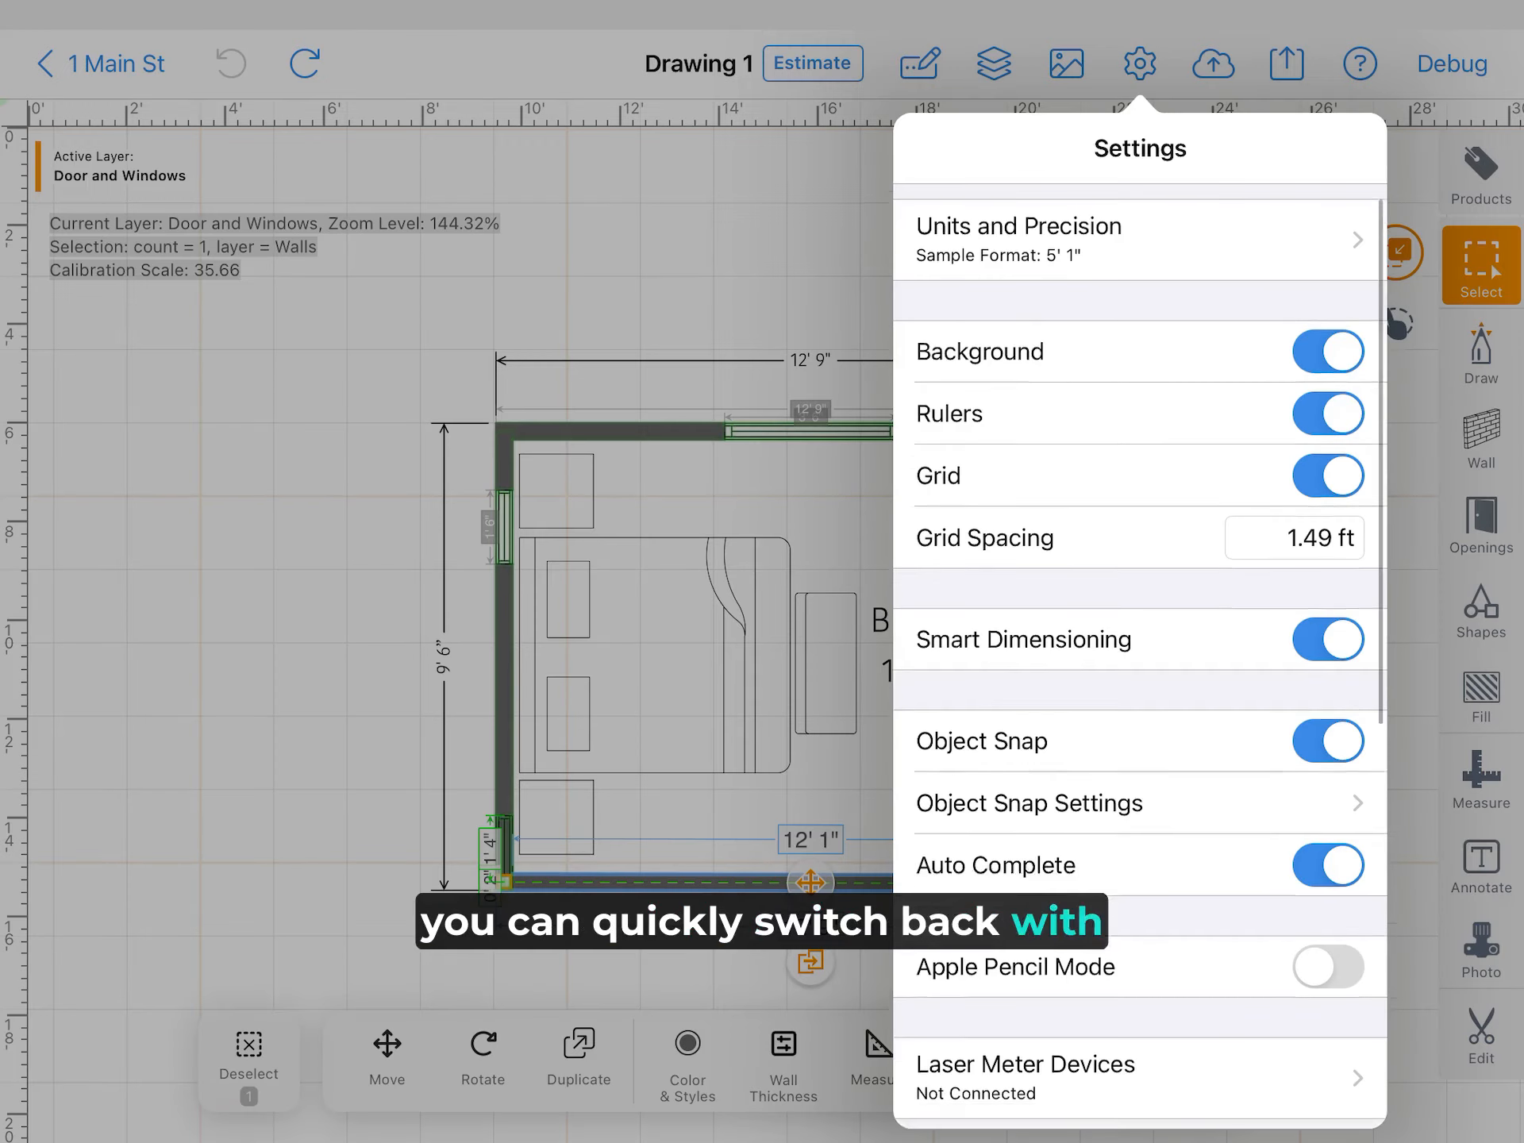
scroll(down, 3)
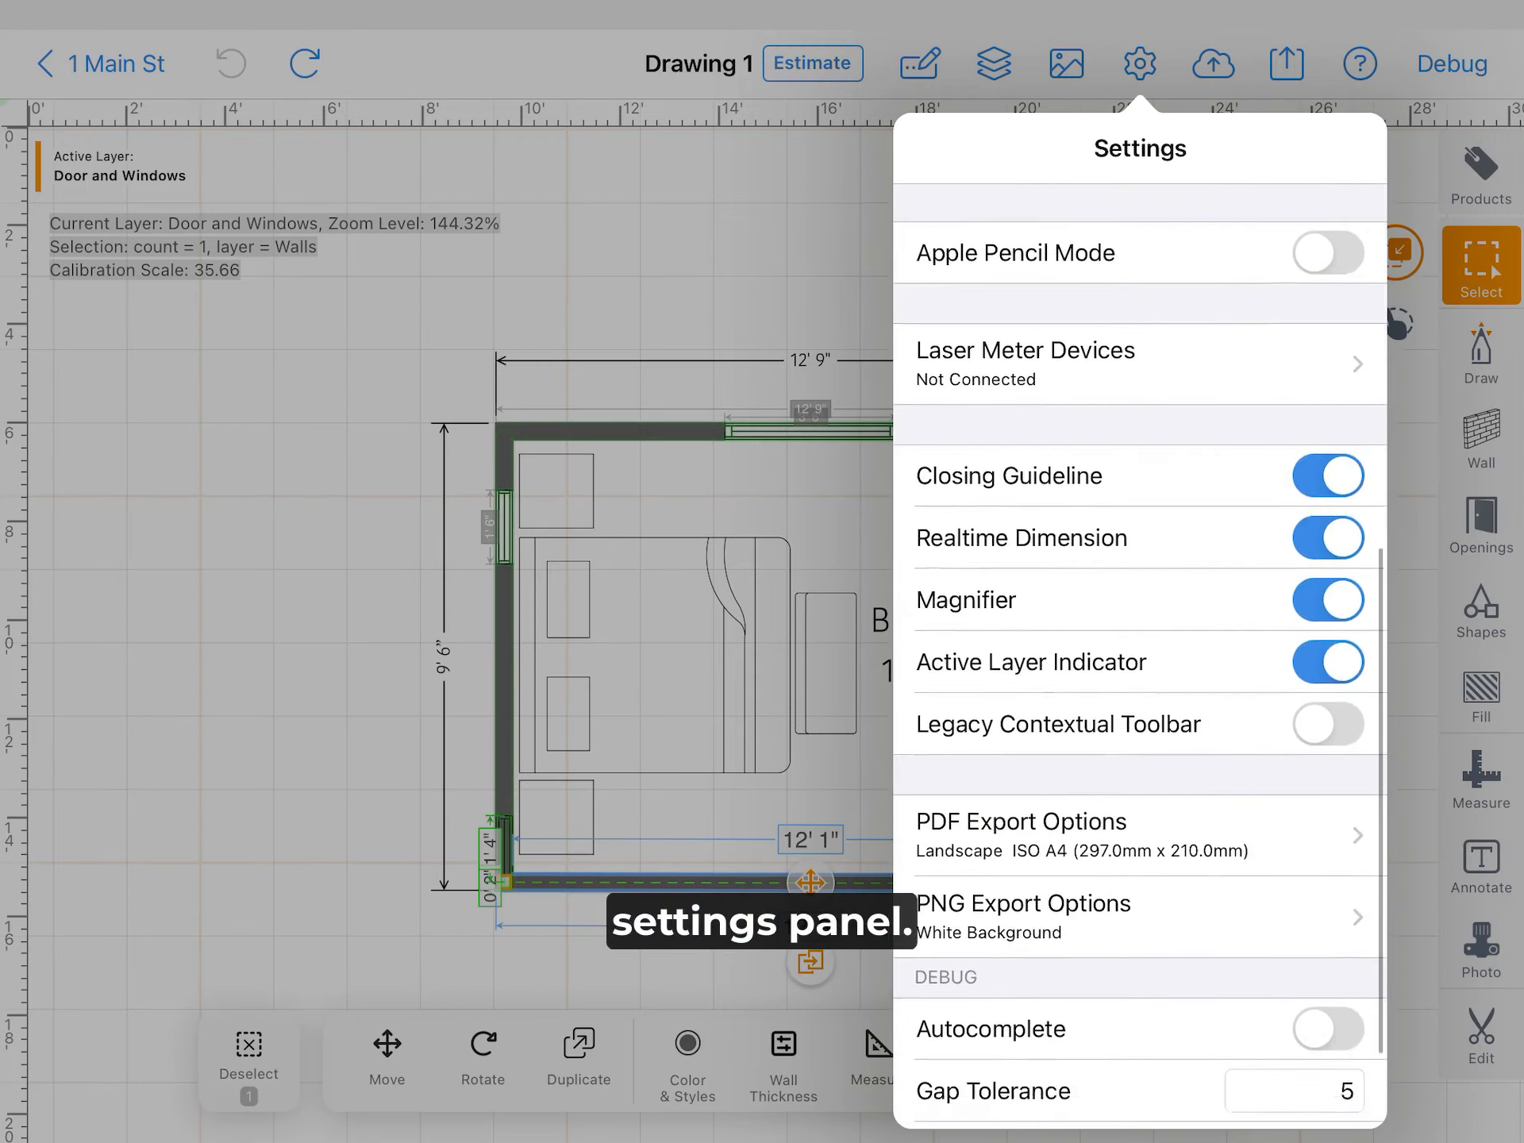
click(1328, 724)
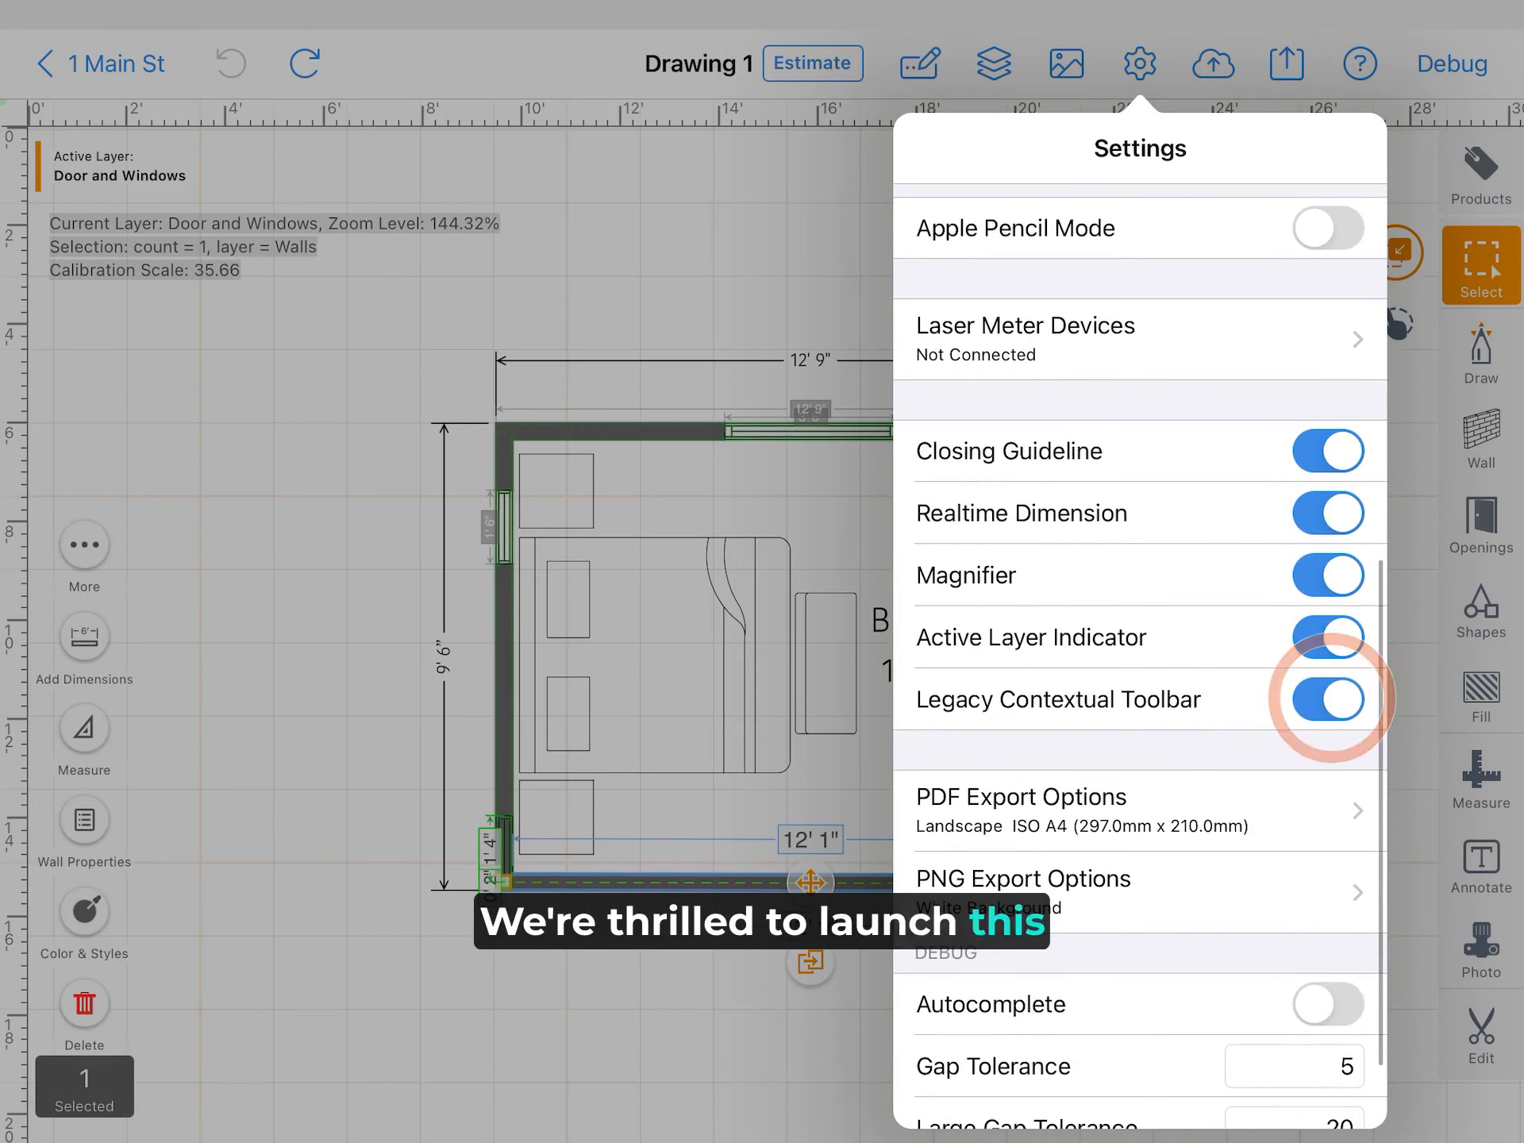